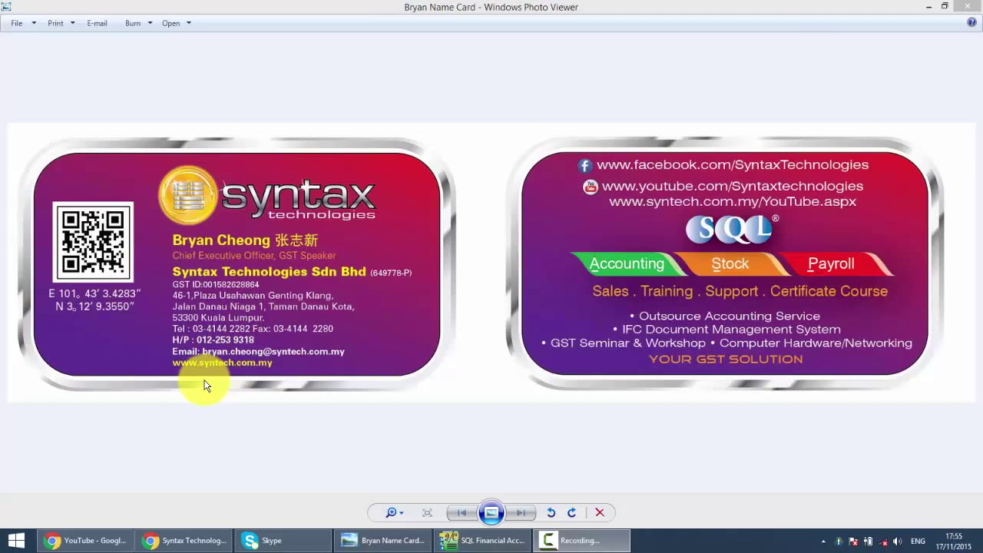
mouse_move(232, 416)
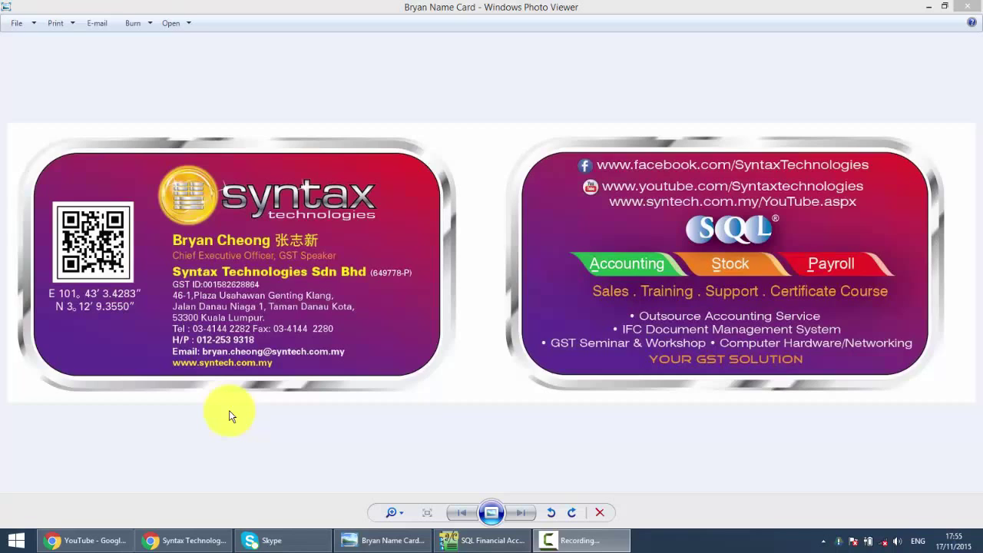
mouse_move(249, 423)
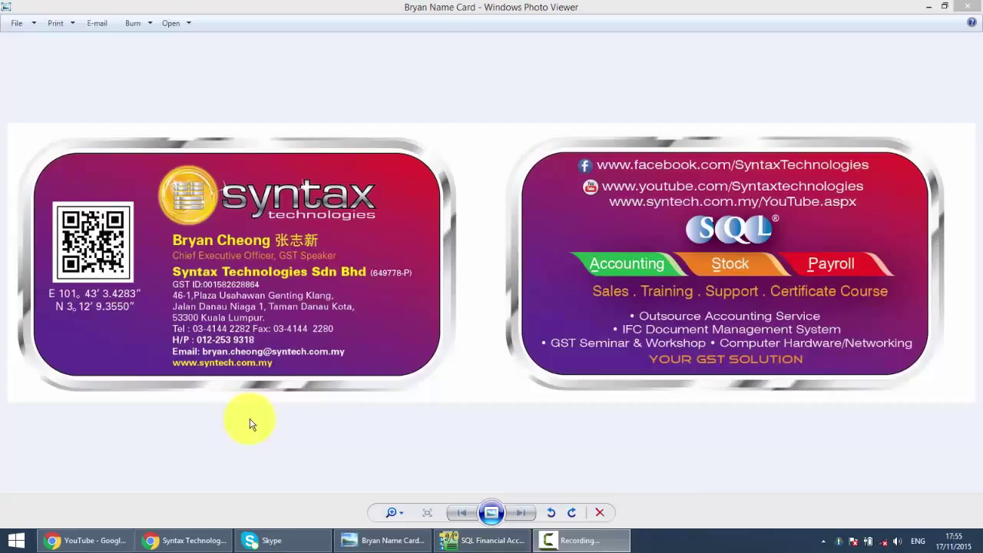
Step: Switch from the business card picture to the SQL Financial Accounting window
left_click(485, 540)
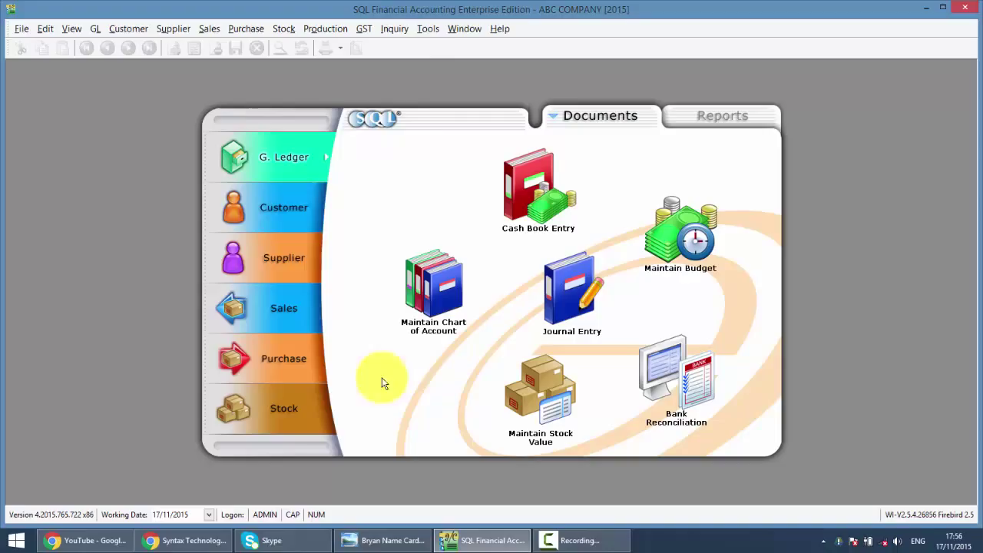
Step: Add user code ALCIE named ALICE in Maintain User, save, and close the window
left_click(427, 28)
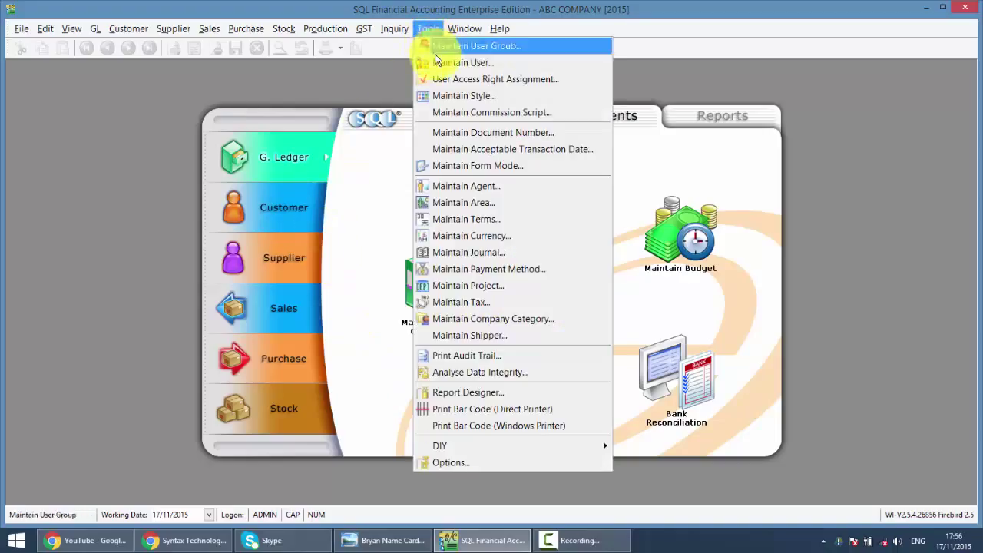
left_click(463, 62)
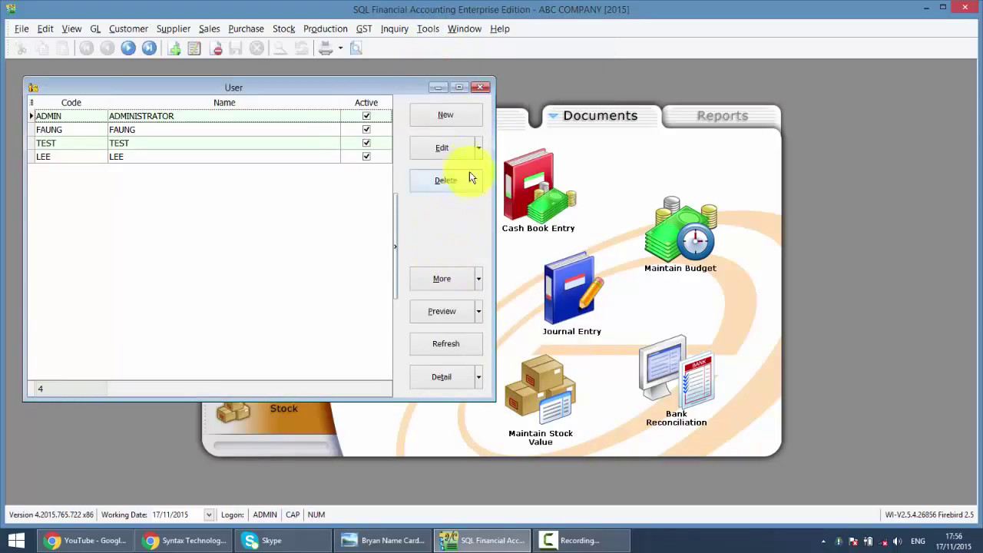
left_click(445, 114)
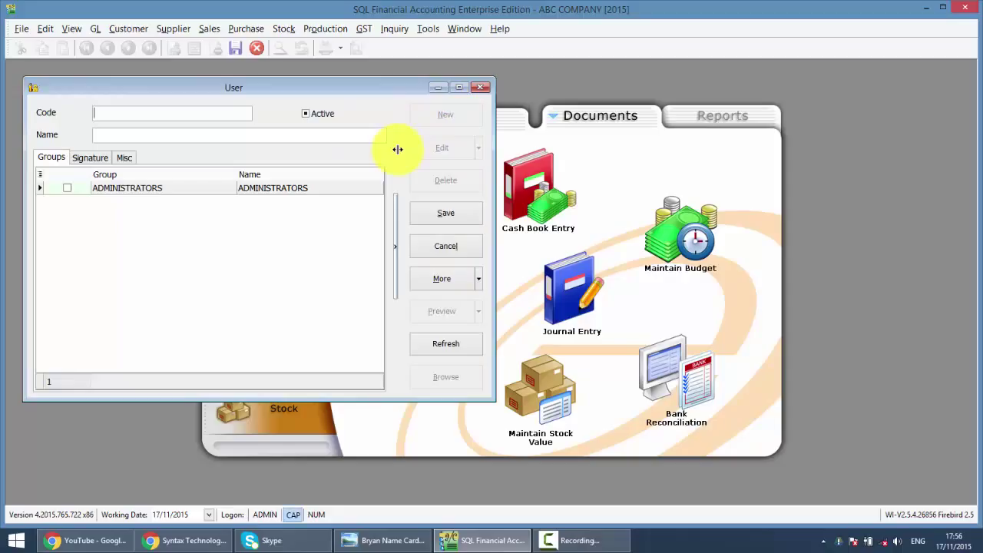
type("ALCIE")
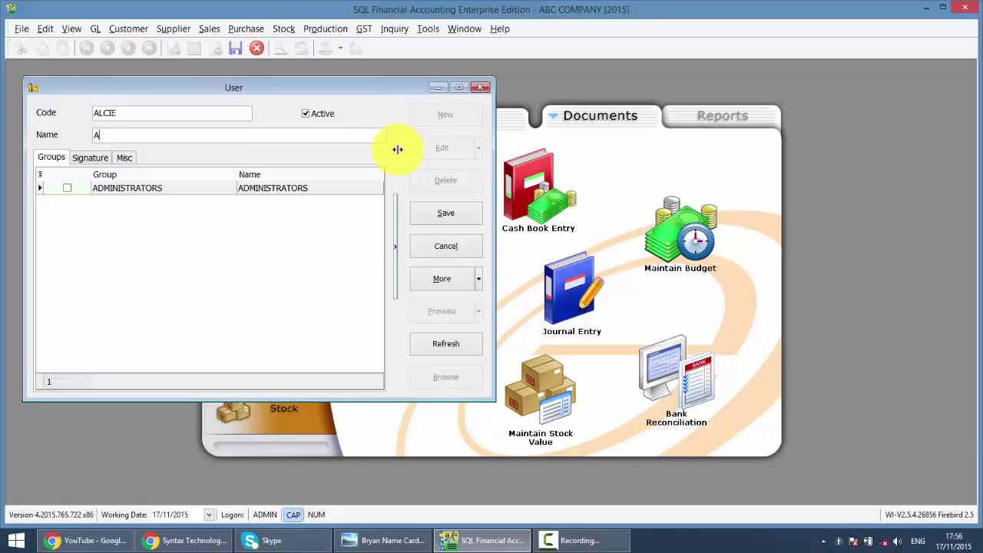
type("LICE")
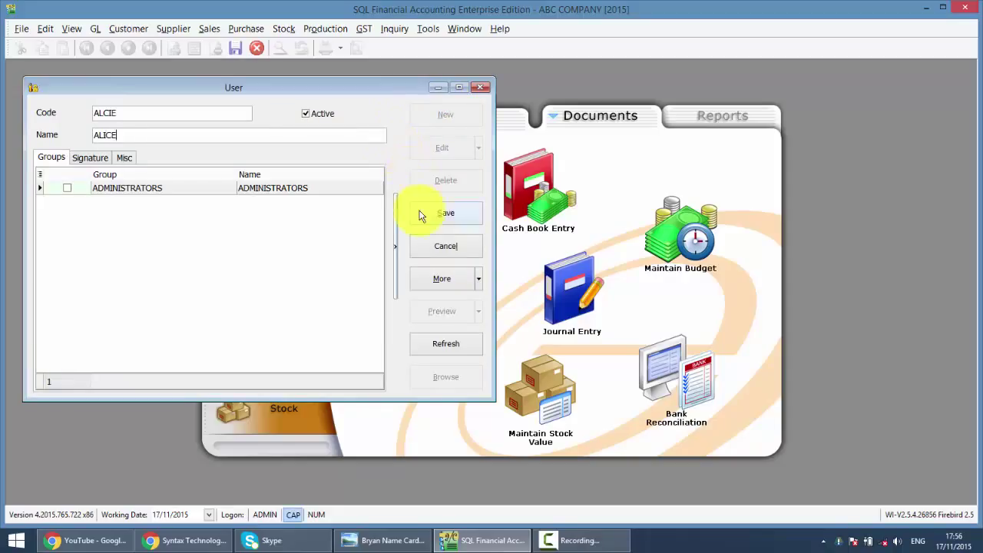
left_click(445, 213)
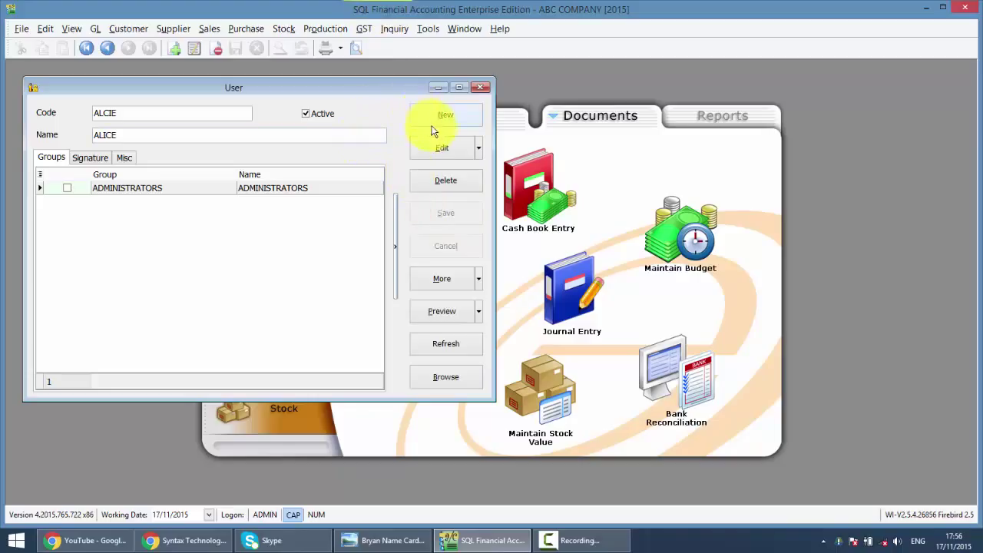
mouse_move(479, 90)
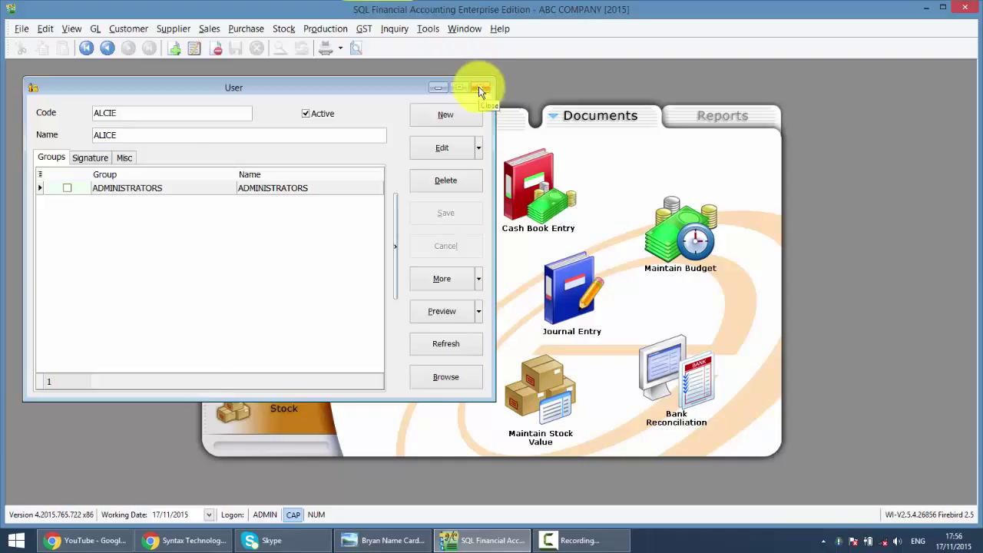
left_click(488, 86)
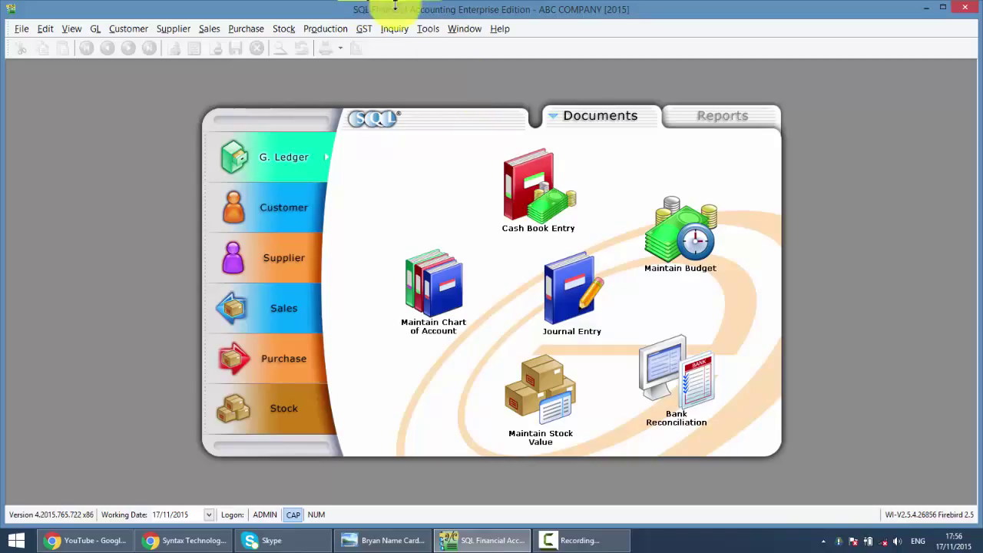
mouse_move(397, 48)
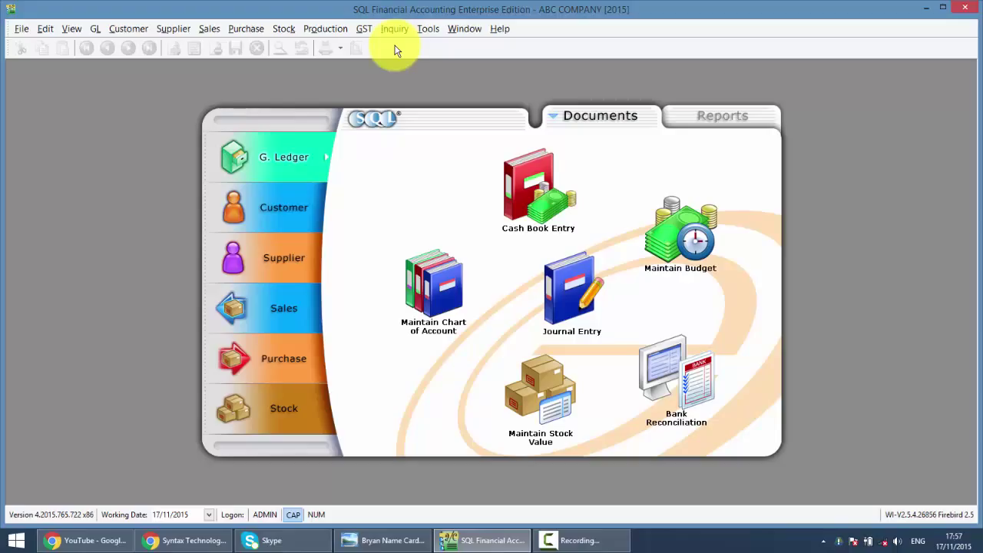
mouse_move(402, 43)
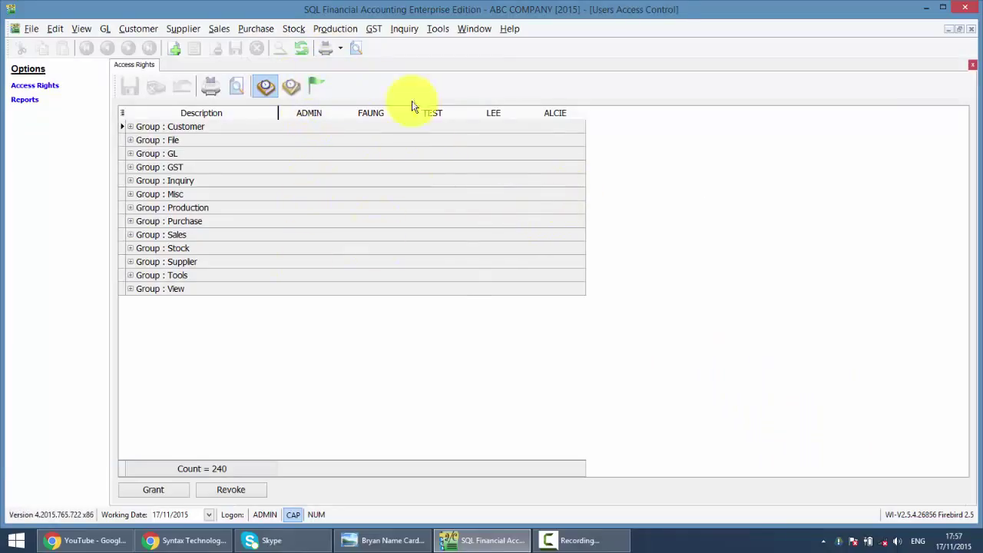
mouse_move(556, 223)
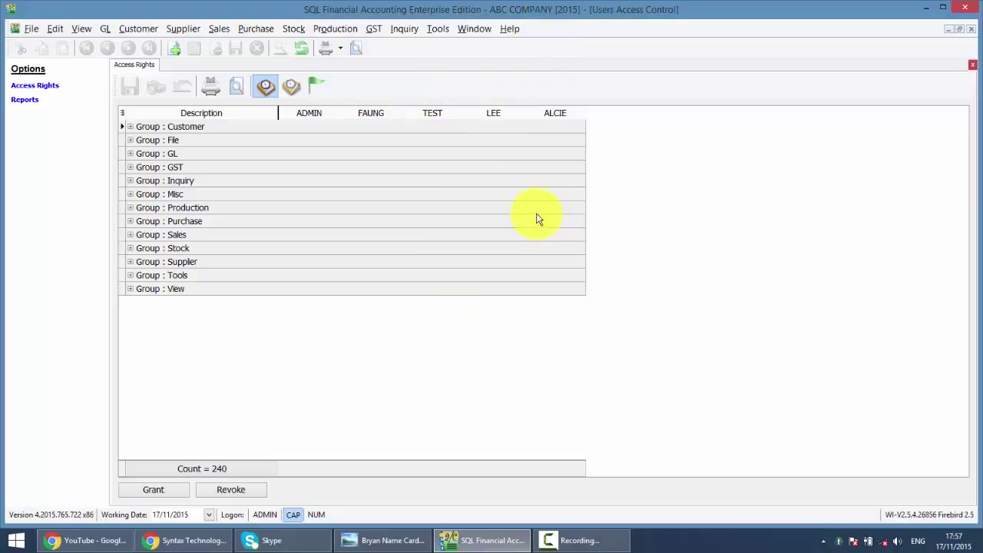
mouse_move(8, 163)
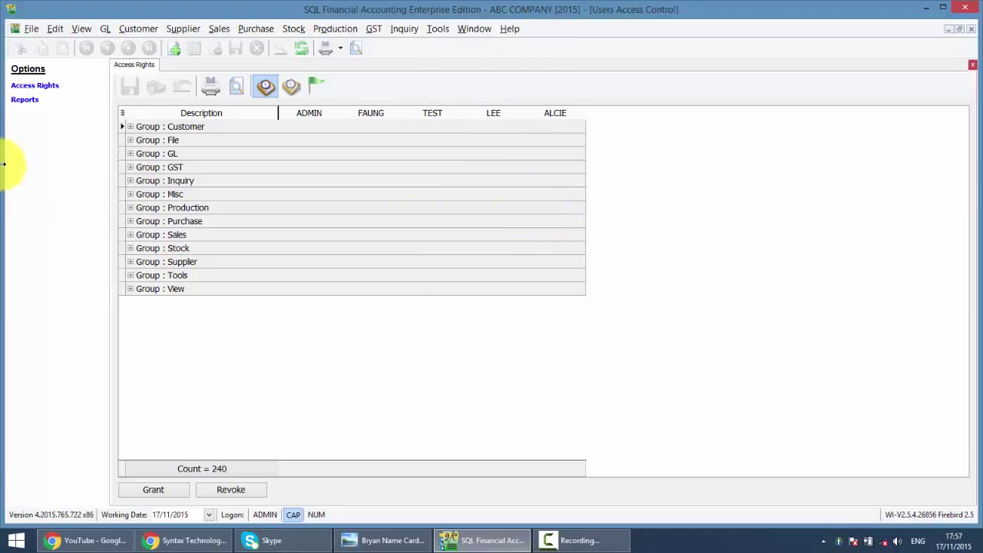
mouse_move(304, 235)
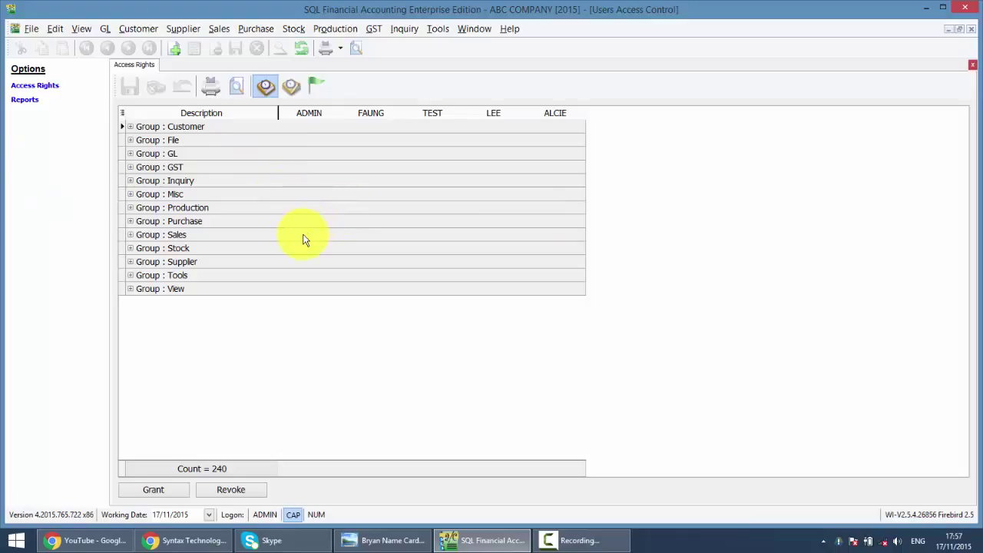
mouse_move(142, 242)
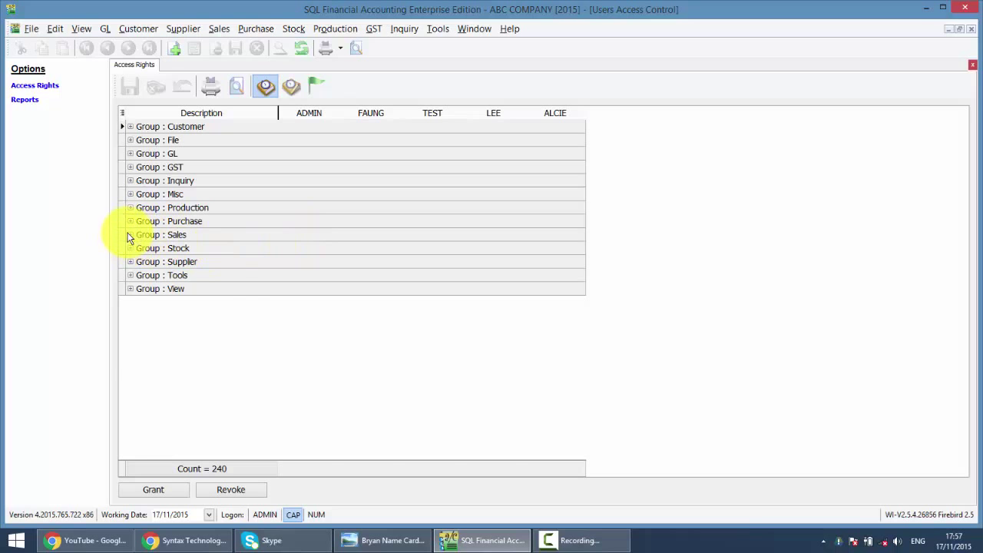
Step: Untick Entry: Edit and Entry: Delete on ALCIE's Sales Invoice right, leaving Execute and New
left_click(130, 234)
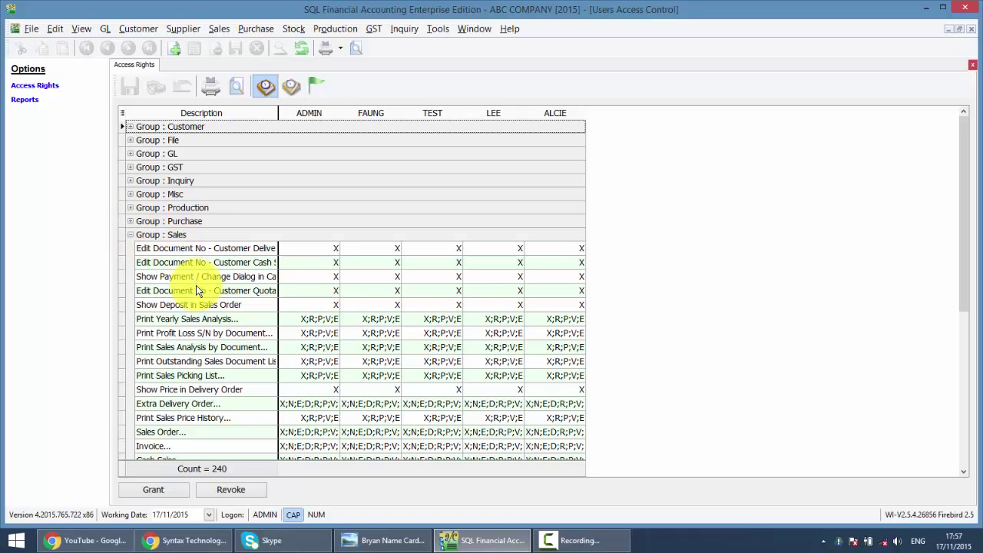
scroll("down", 3)
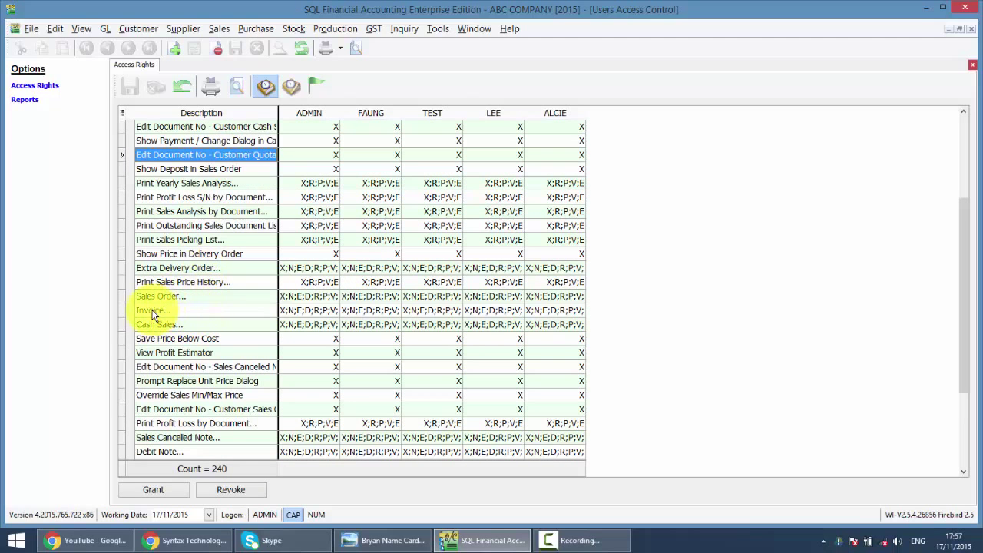
left_click(153, 310)
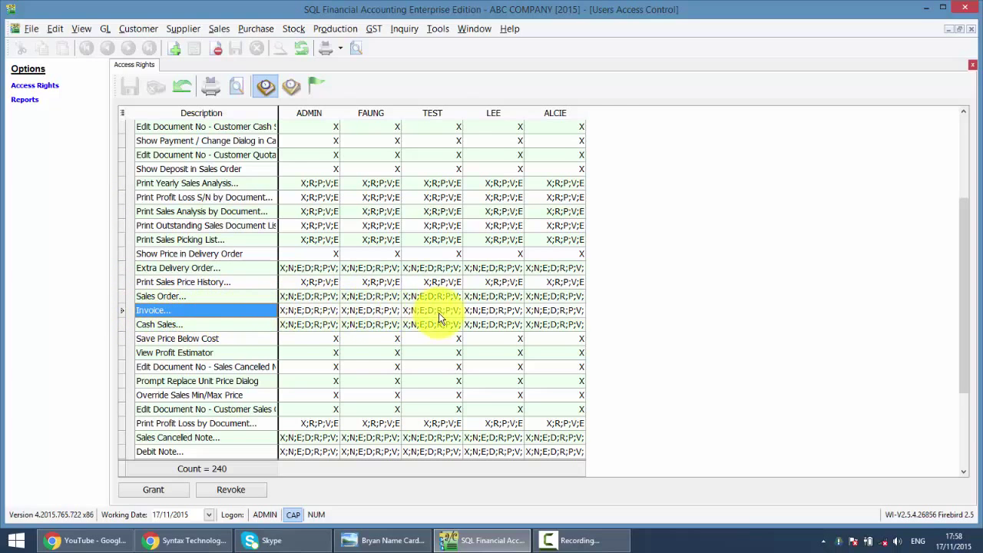
mouse_move(578, 221)
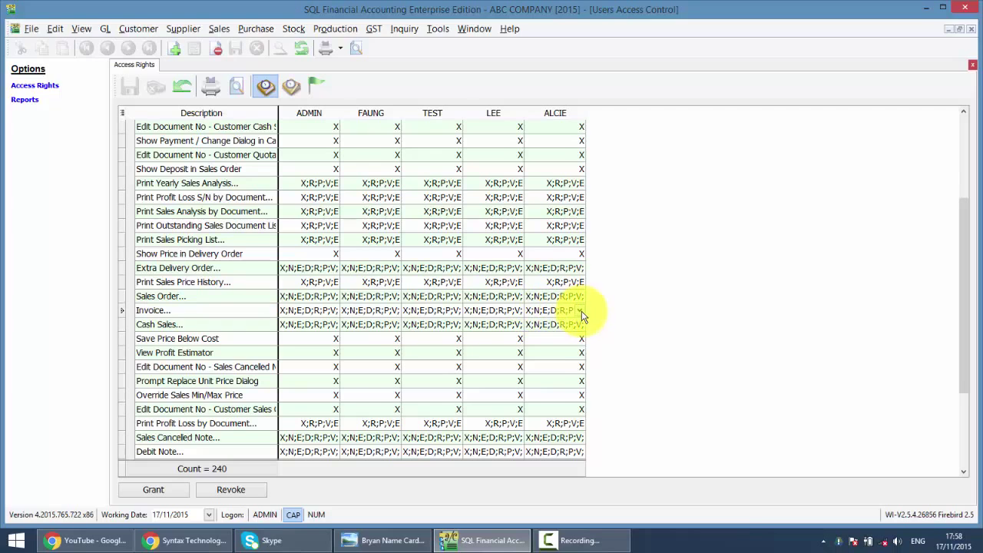
left_click(583, 310)
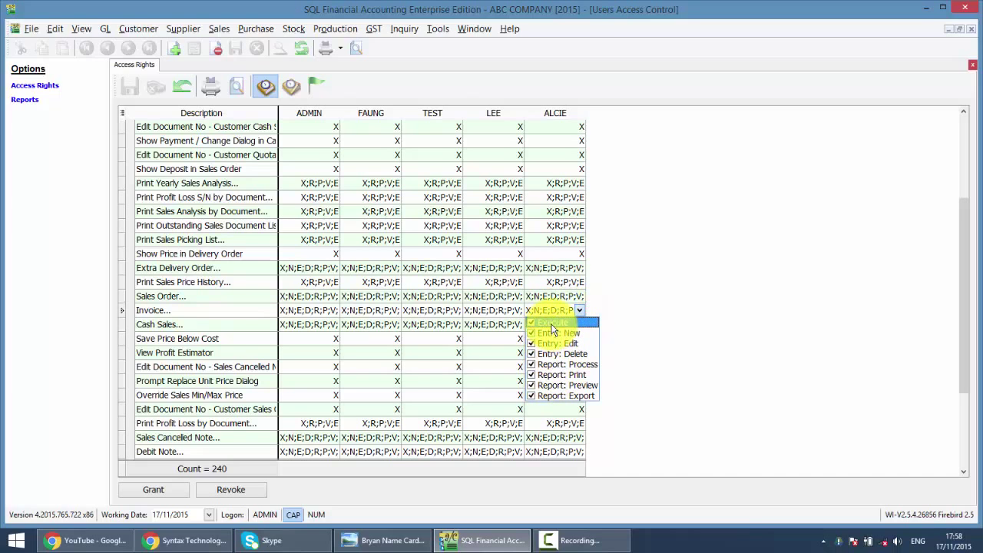
mouse_move(557, 332)
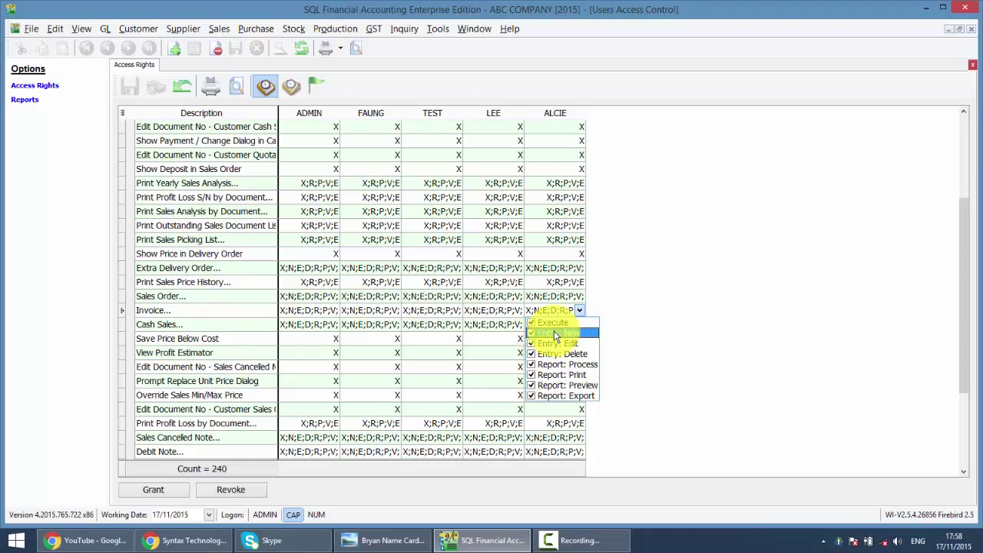
left_click(532, 333)
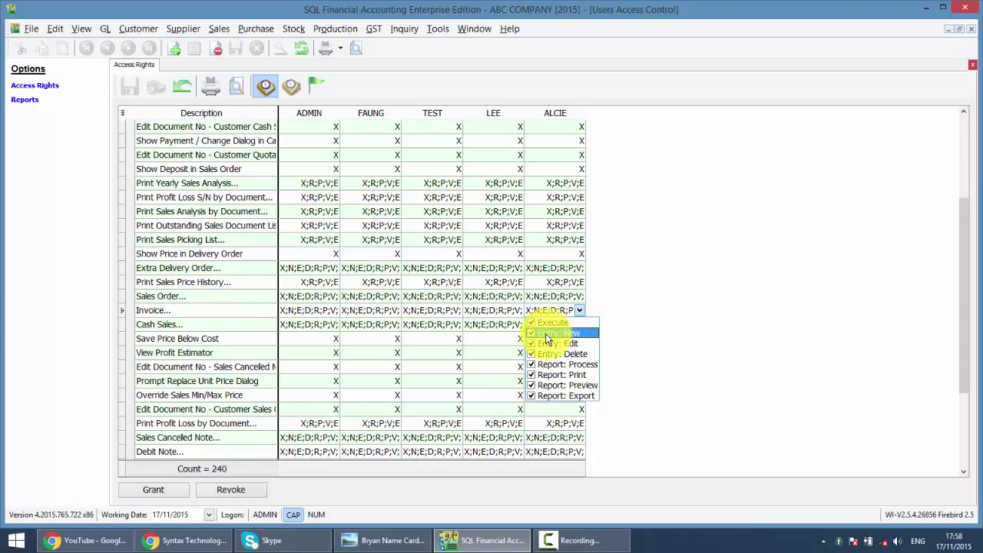
left_click(530, 364)
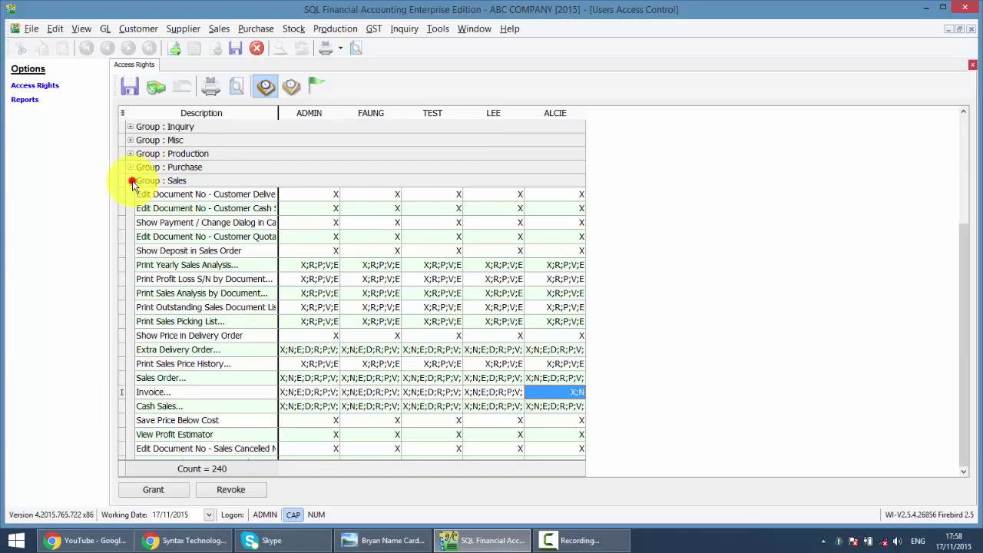
left_click(131, 180)
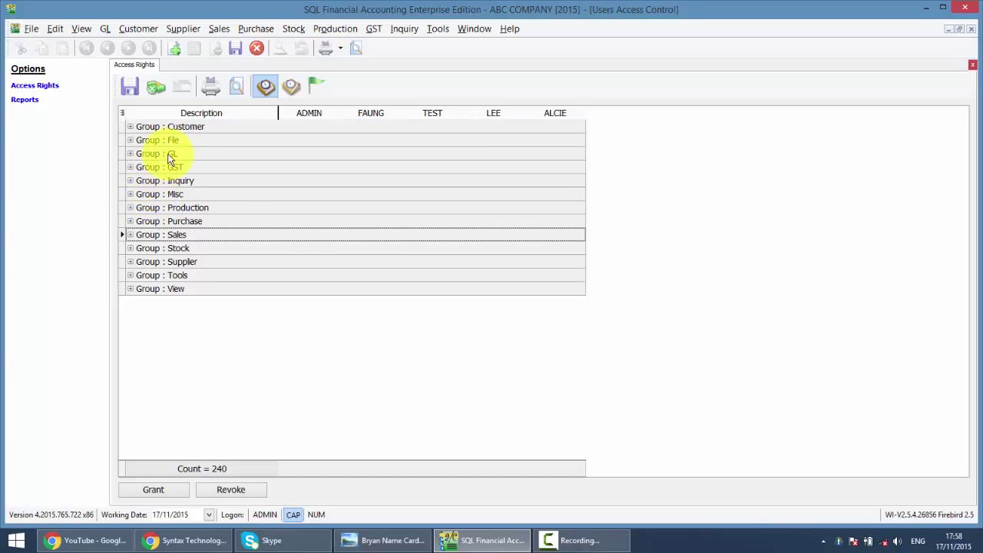
Step: Revoke ALCIE's rights across the GL group so each shows None, dismissing the inserts error
left_click(131, 153)
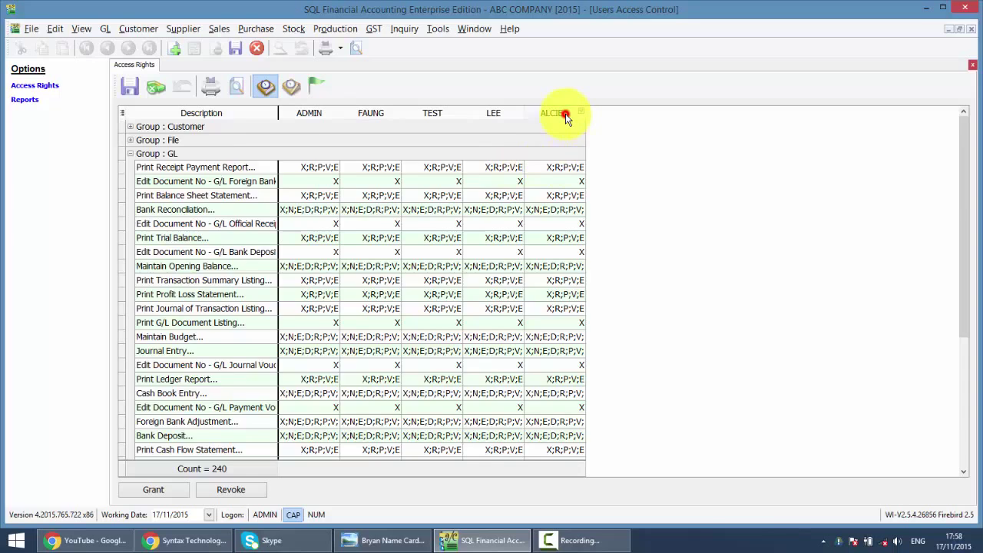
scroll("down", 3)
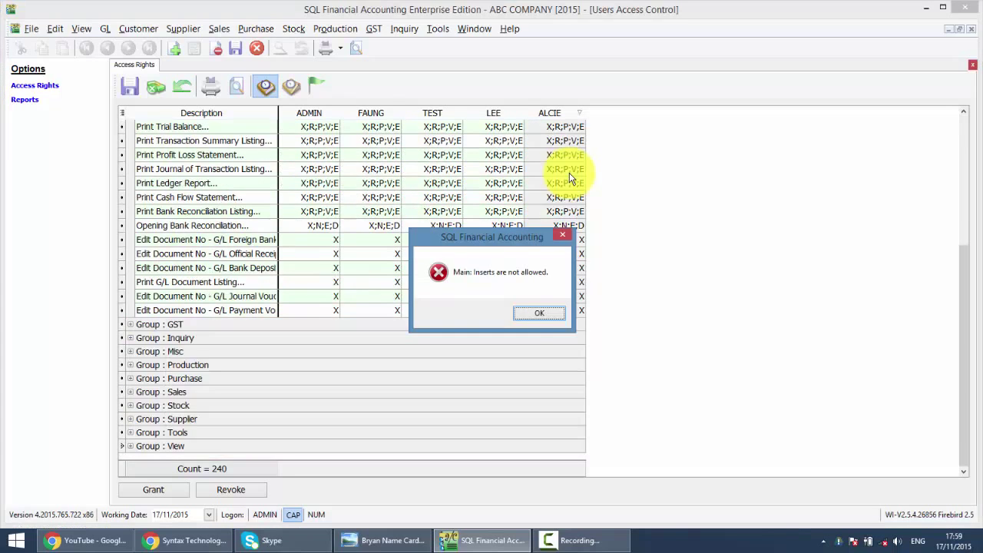
left_click(539, 313)
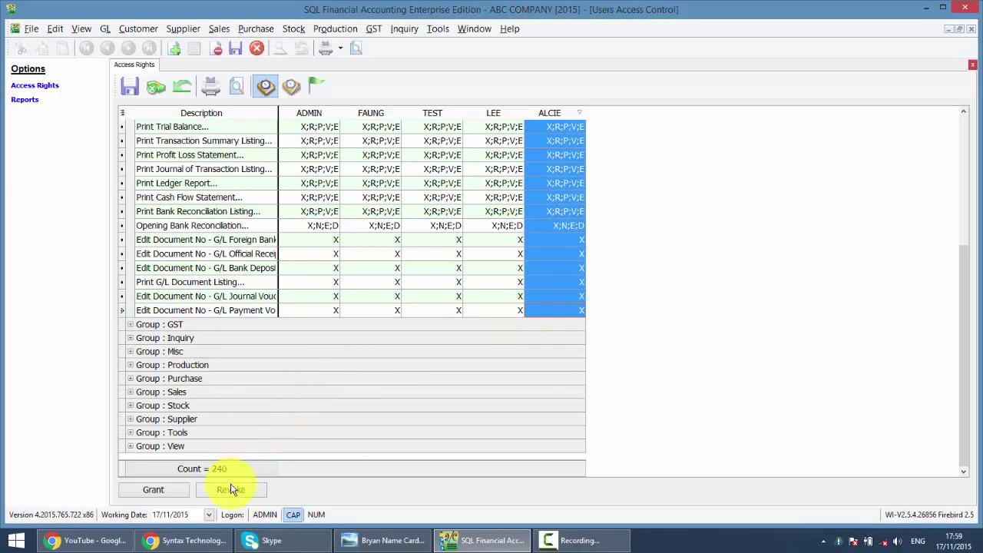
left_click(231, 489)
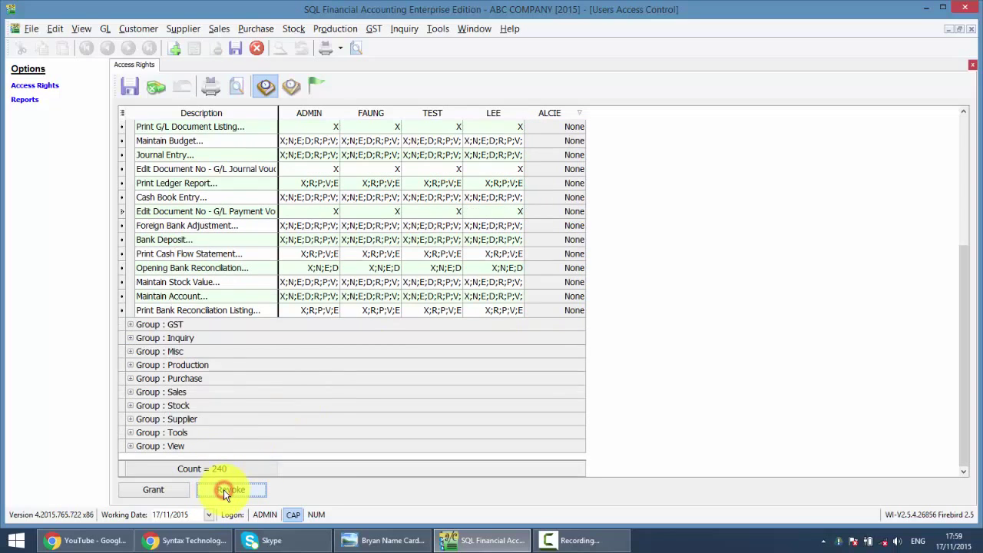
left_click(231, 489)
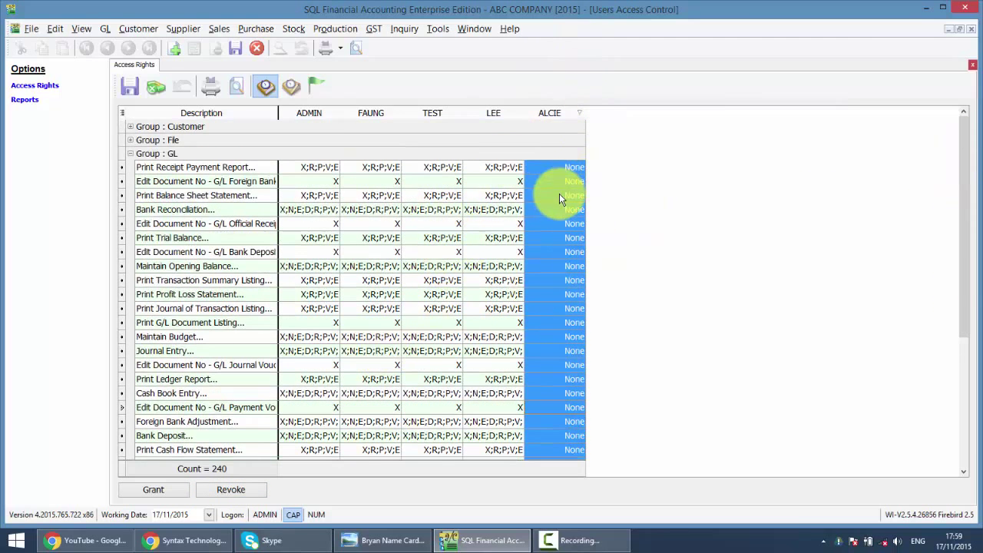
mouse_move(558, 178)
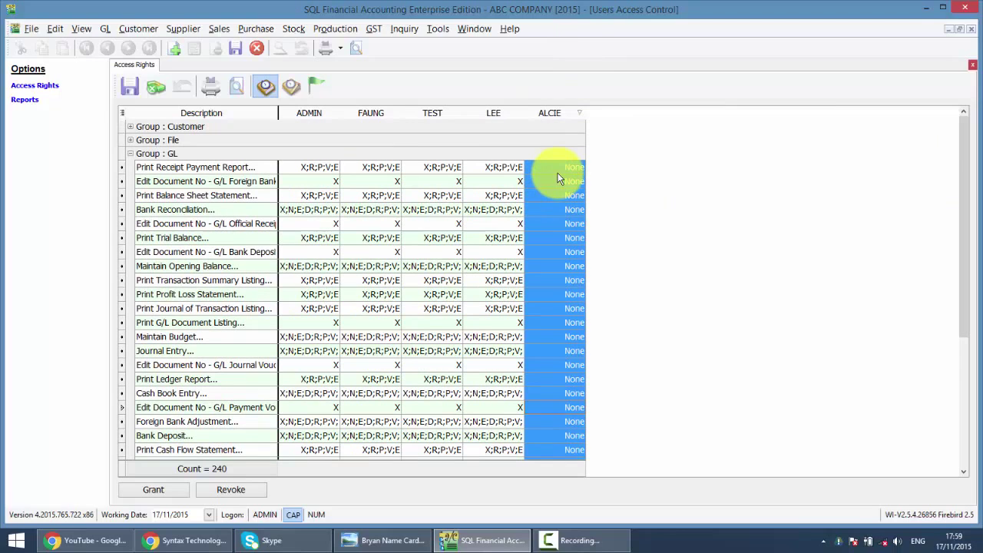
mouse_move(535, 220)
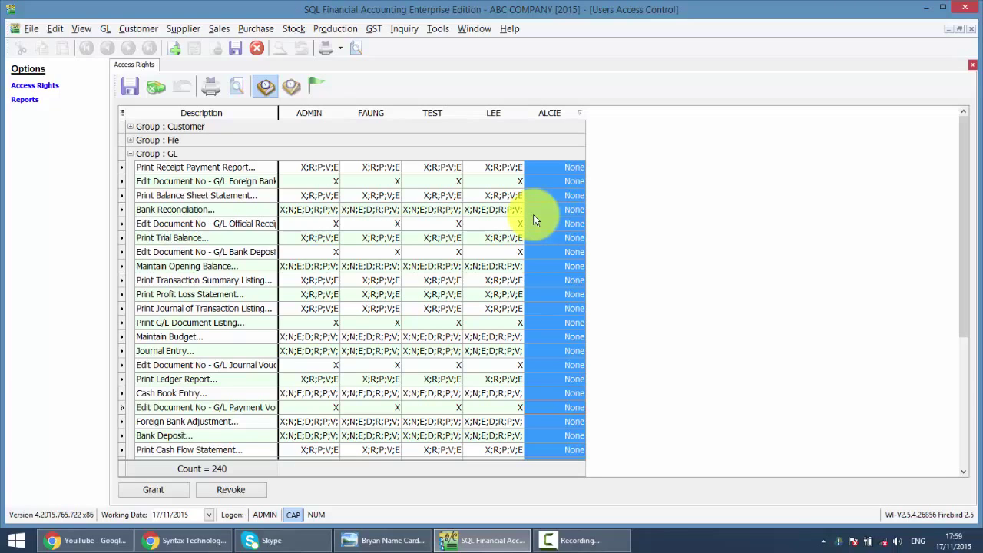
mouse_move(77, 105)
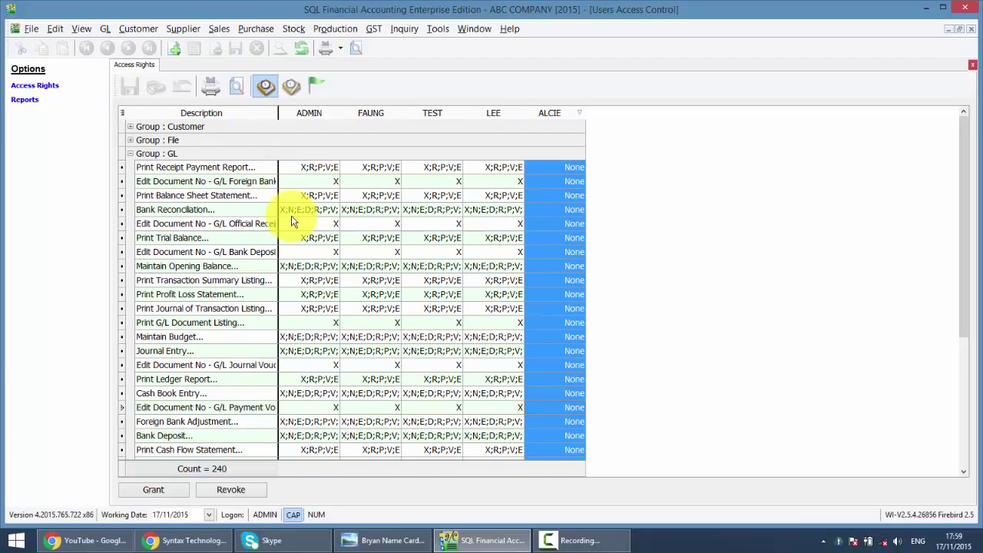
mouse_move(137, 524)
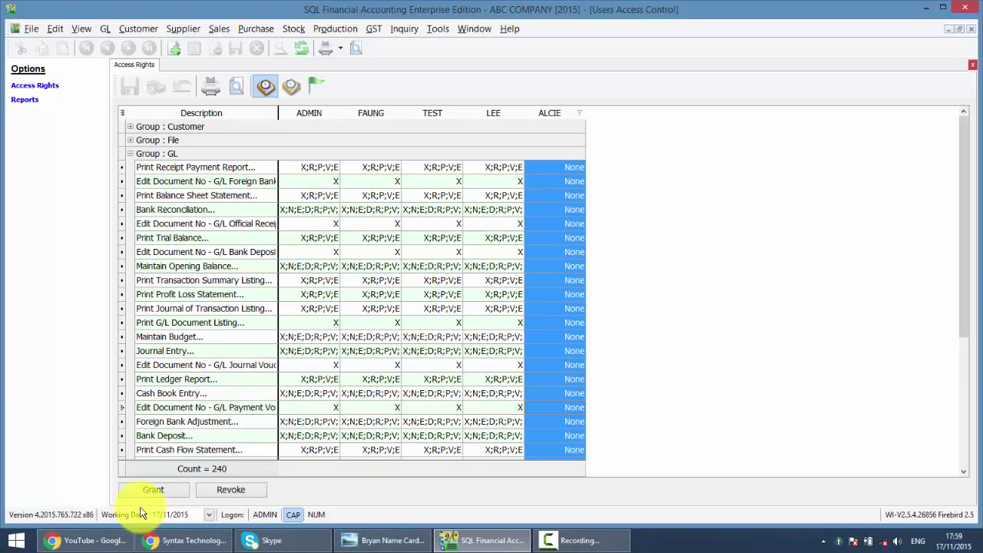
Step: Switch to the SQL Accounting video page in Chrome and scroll through it
left_click(101, 540)
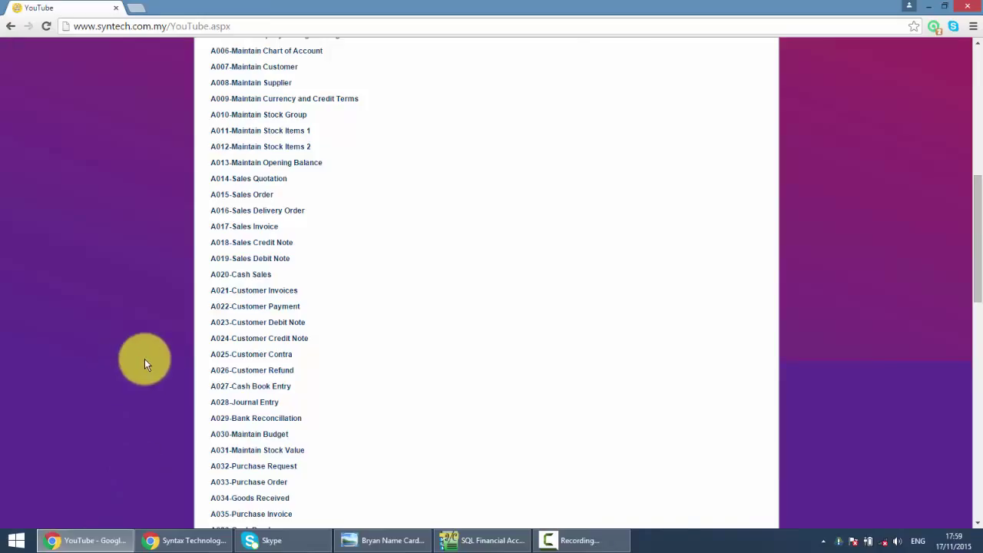
scroll("up", 3)
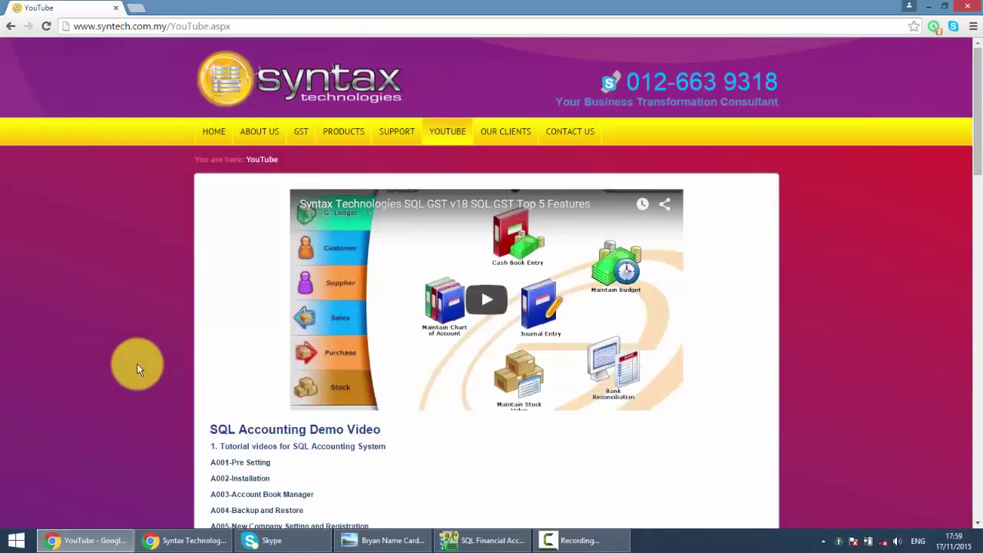
mouse_move(334, 77)
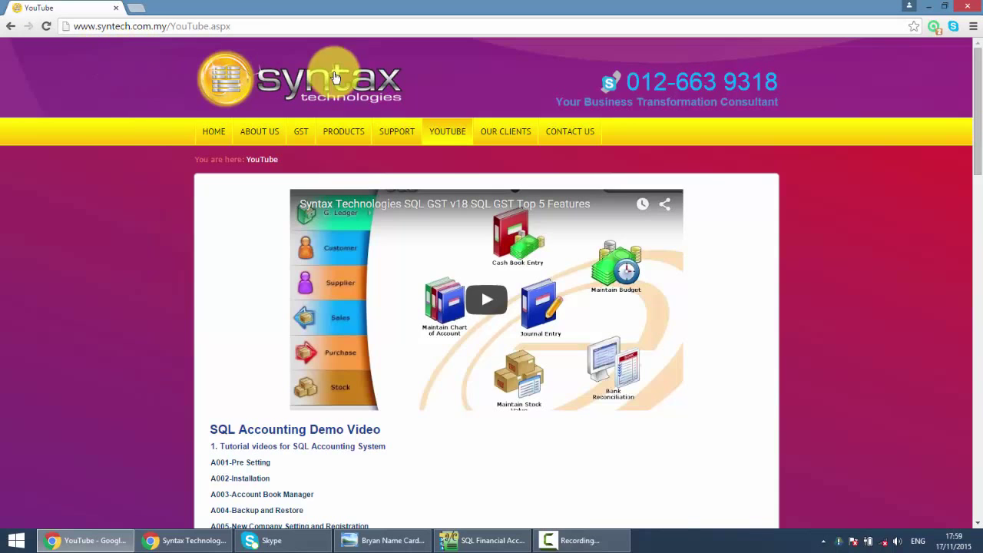
scroll("down", 3)
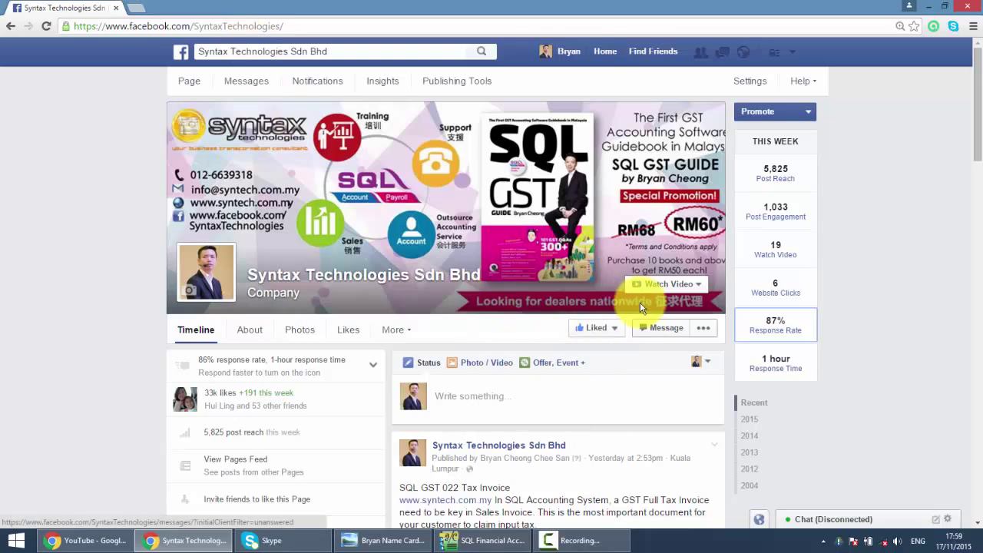
Step: Scroll the Syntax Technologies Facebook page, then bring up the name card image
scroll("down", 3)
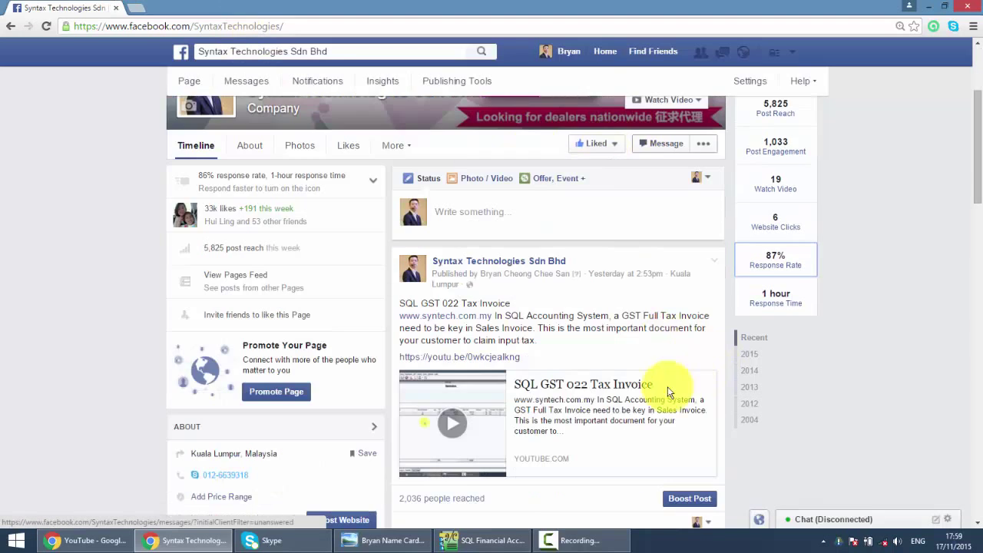
mouse_move(564, 407)
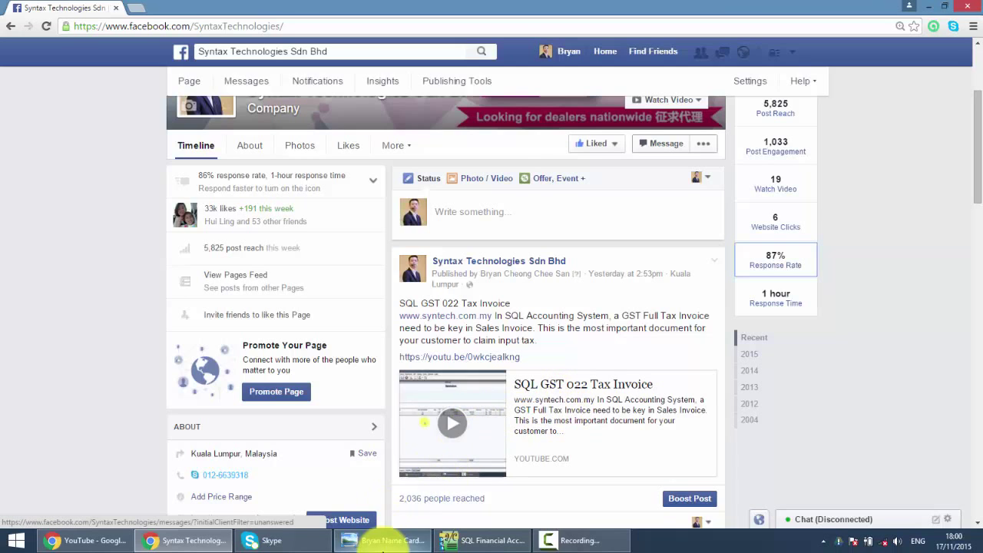
left_click(382, 540)
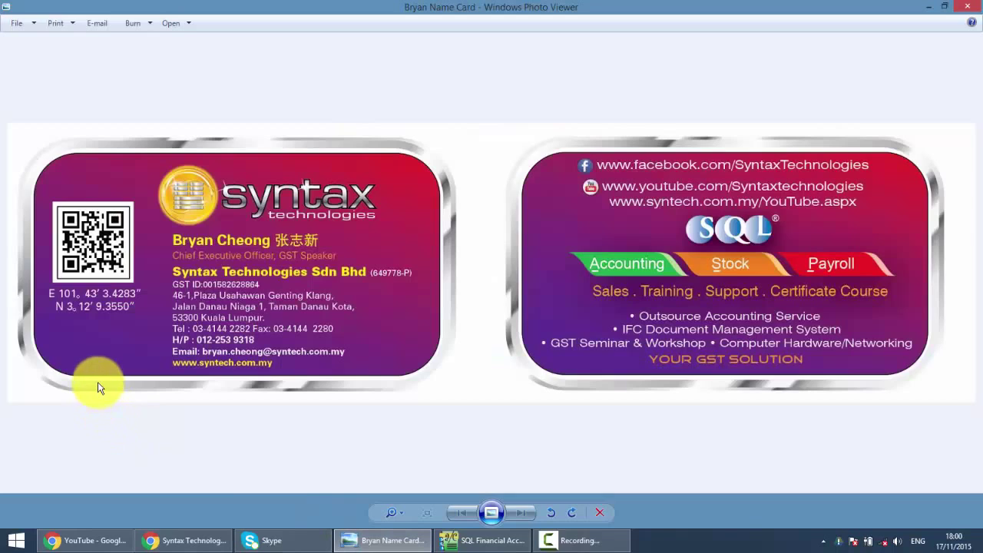
mouse_move(216, 405)
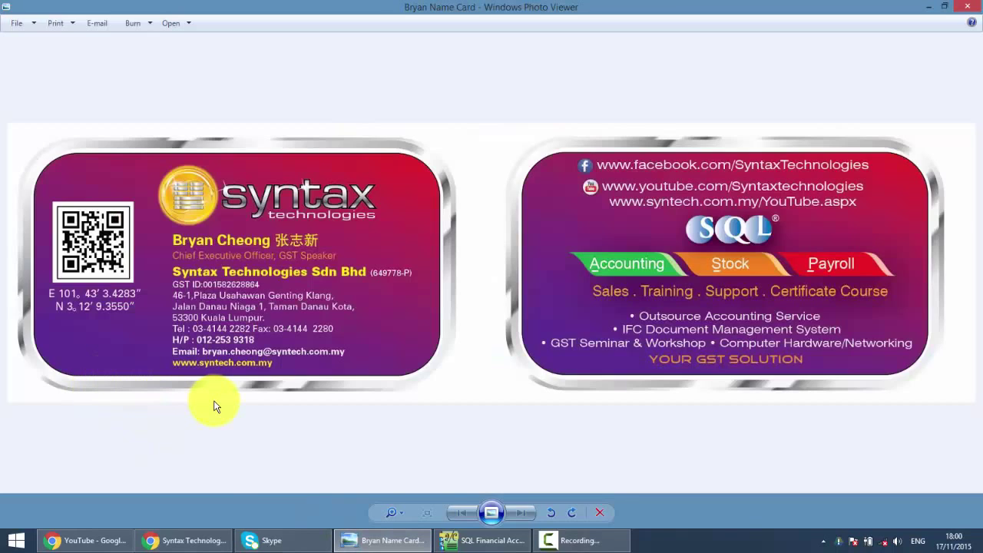